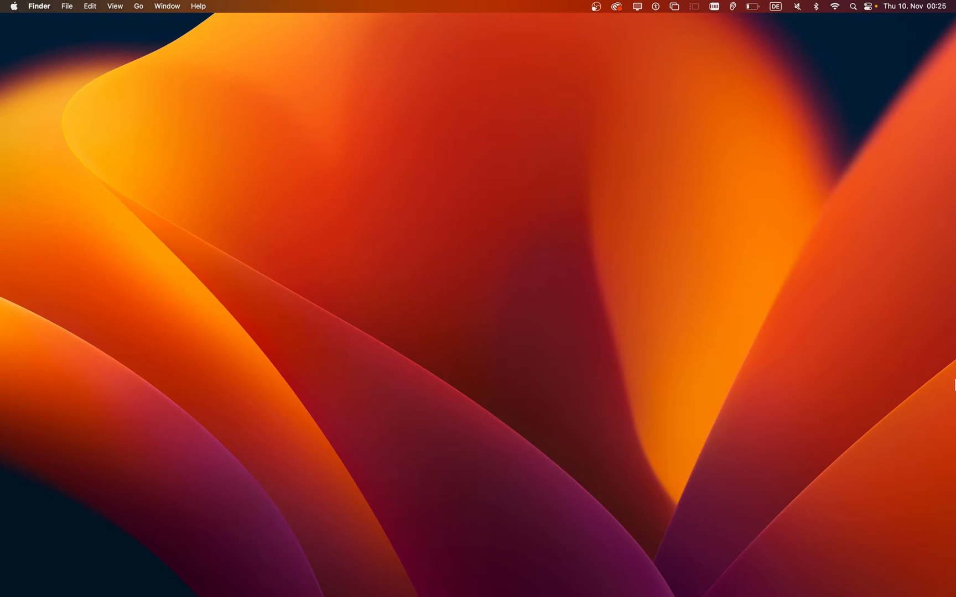
mouse_move(440, 575)
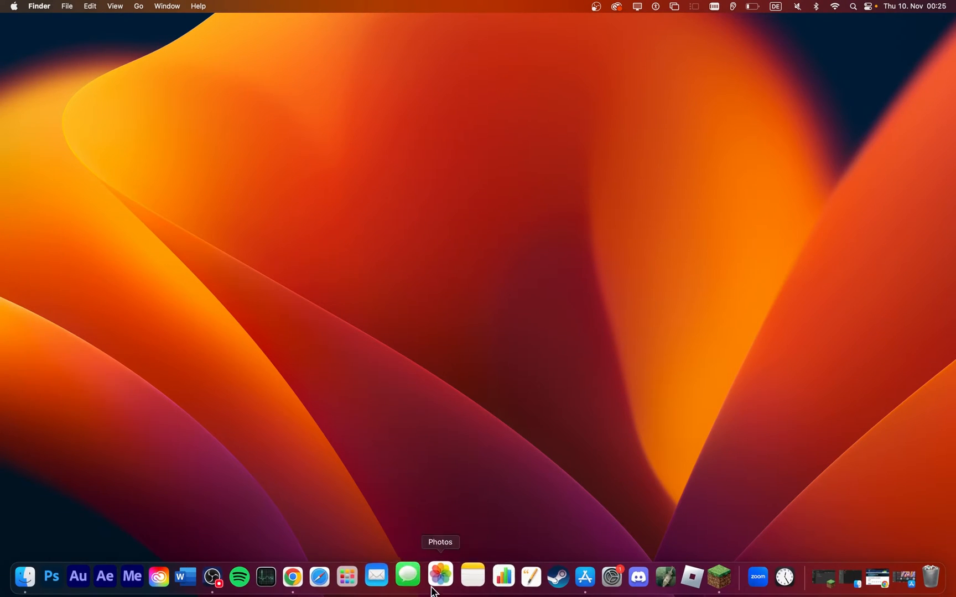
In Chrome, browse the Mac Pro, iMac, Mac mini and MacBook Air compatibility tables.
left_click(292, 576)
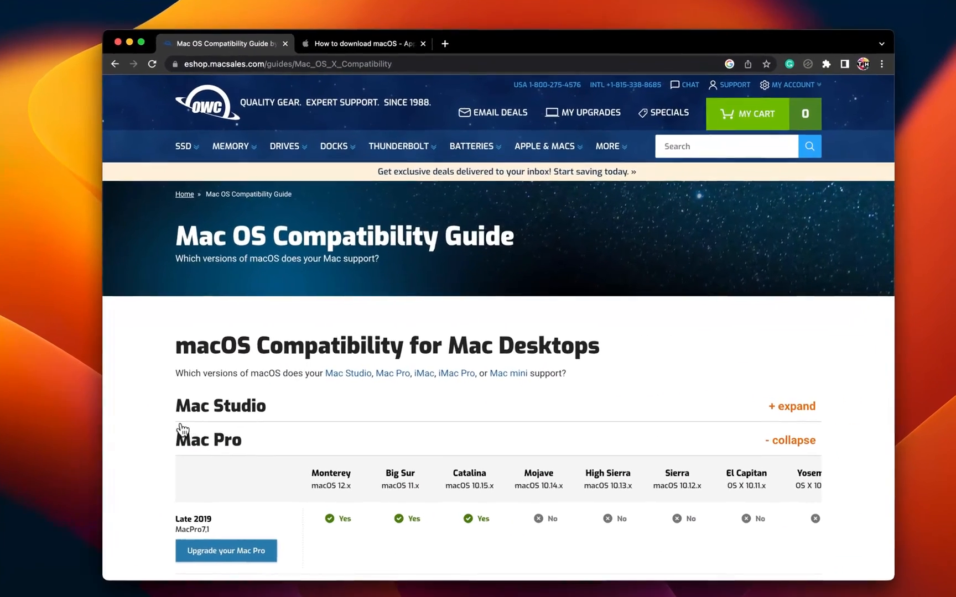
scroll("down", 3)
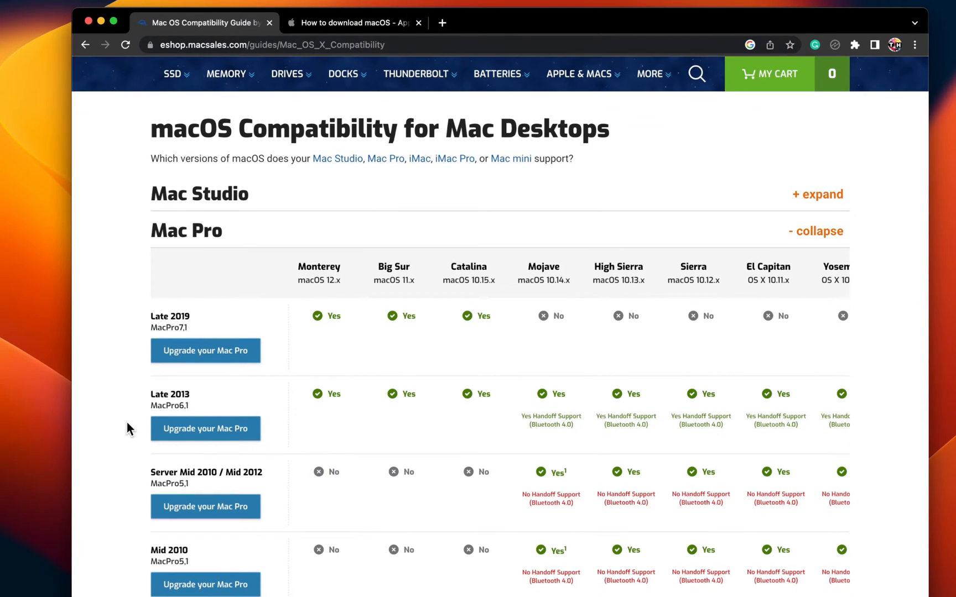
scroll("right", 3)
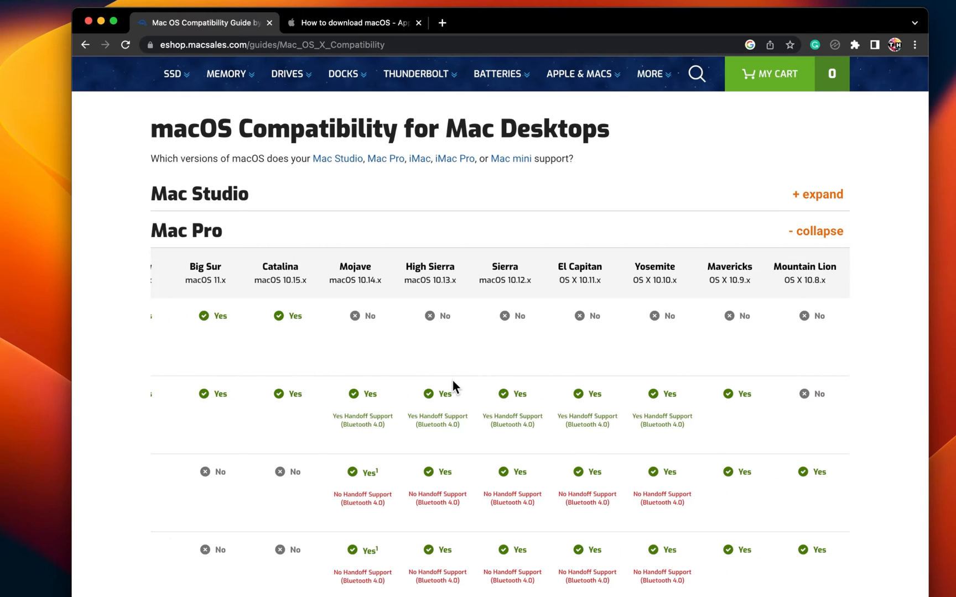
scroll("left", 3)
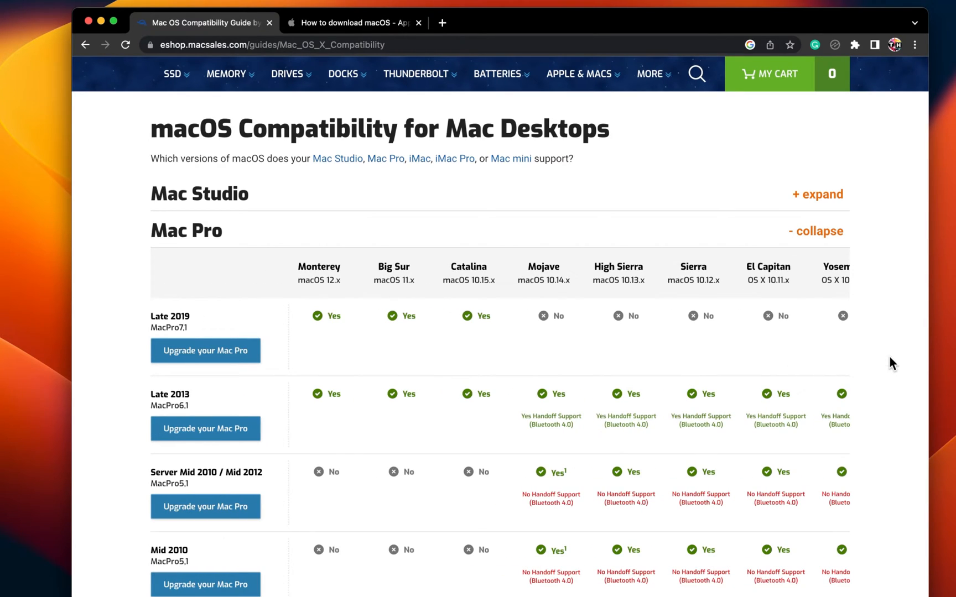
scroll("down", 3)
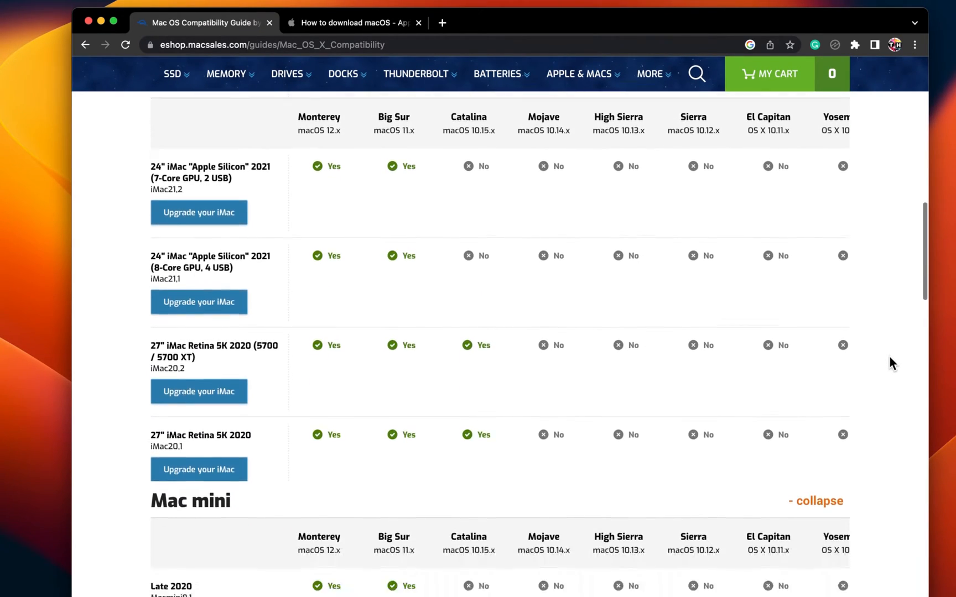
scroll("down", 3)
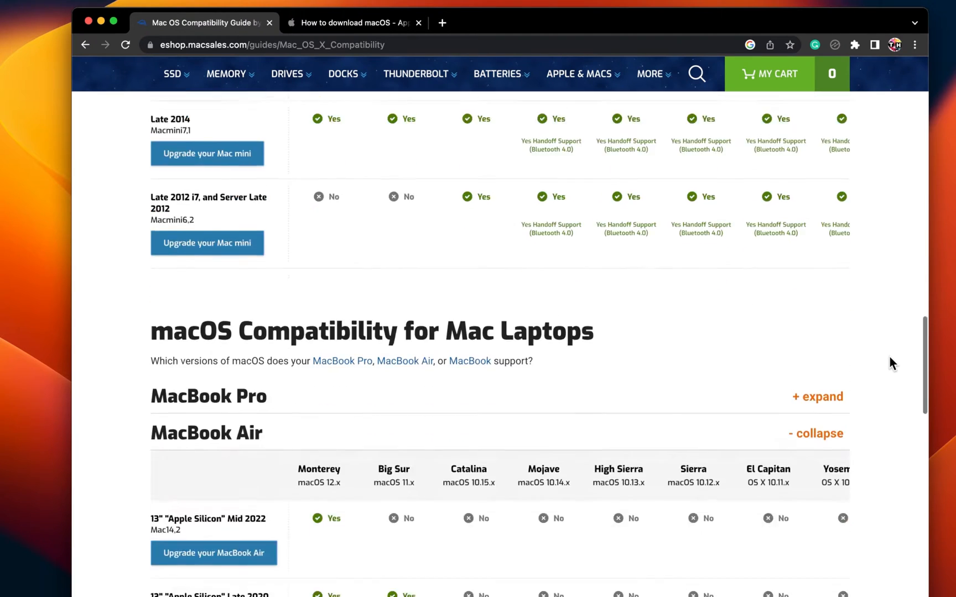
scroll("down", 3)
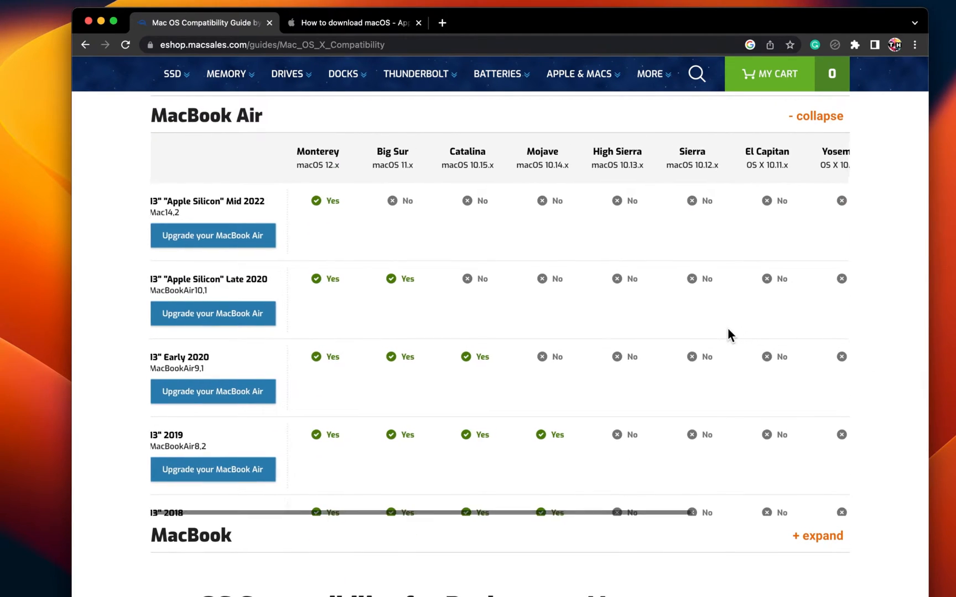
scroll("right", 3)
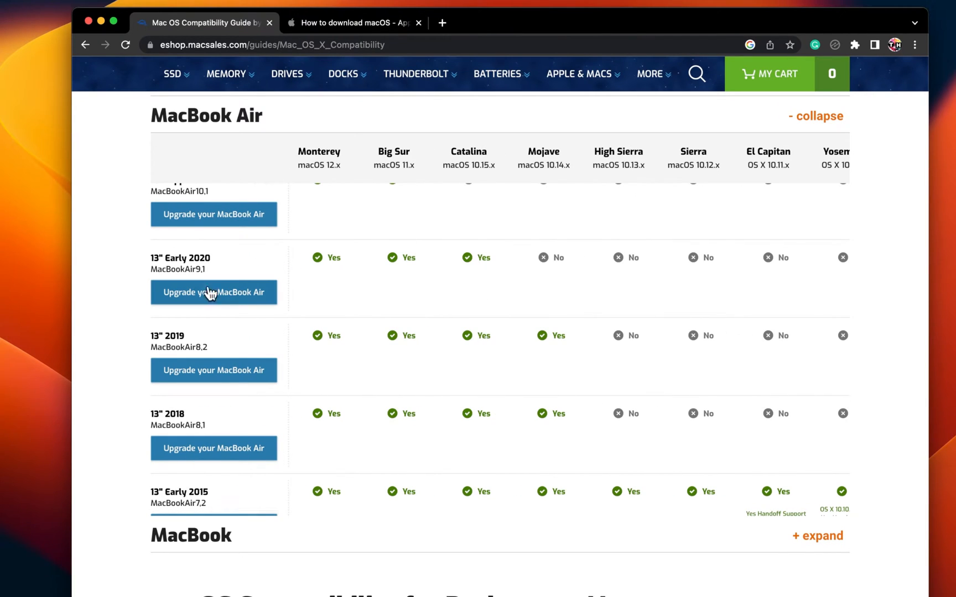
Review the App Store links on Apple's 'How to download macOS' page.
left_click(353, 22)
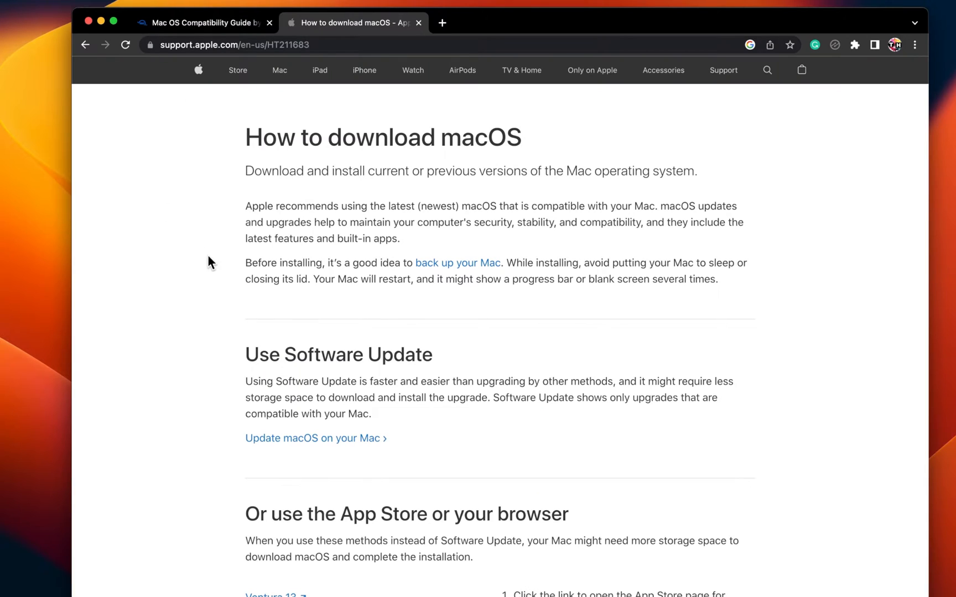
scroll("down", 3)
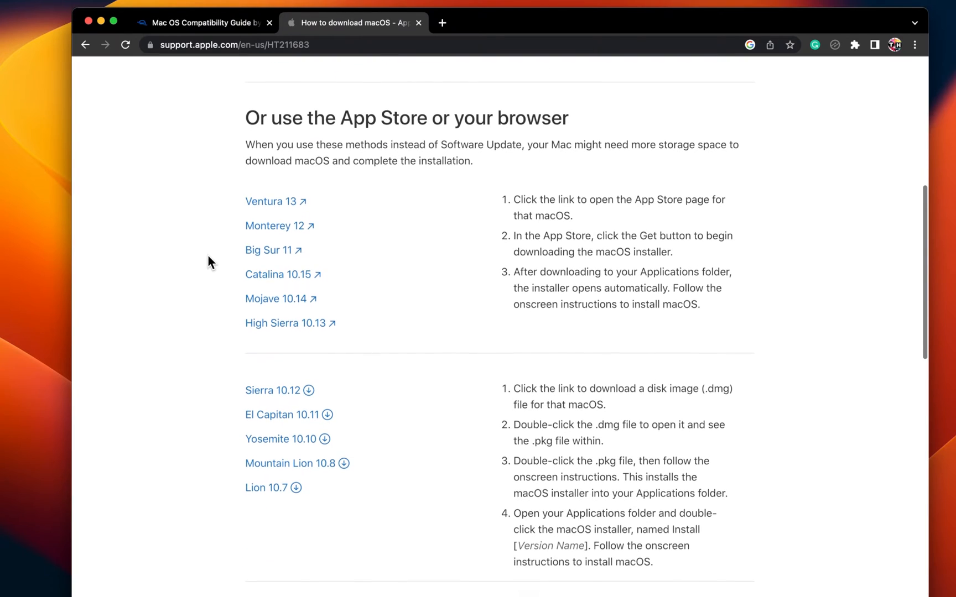
mouse_move(275, 226)
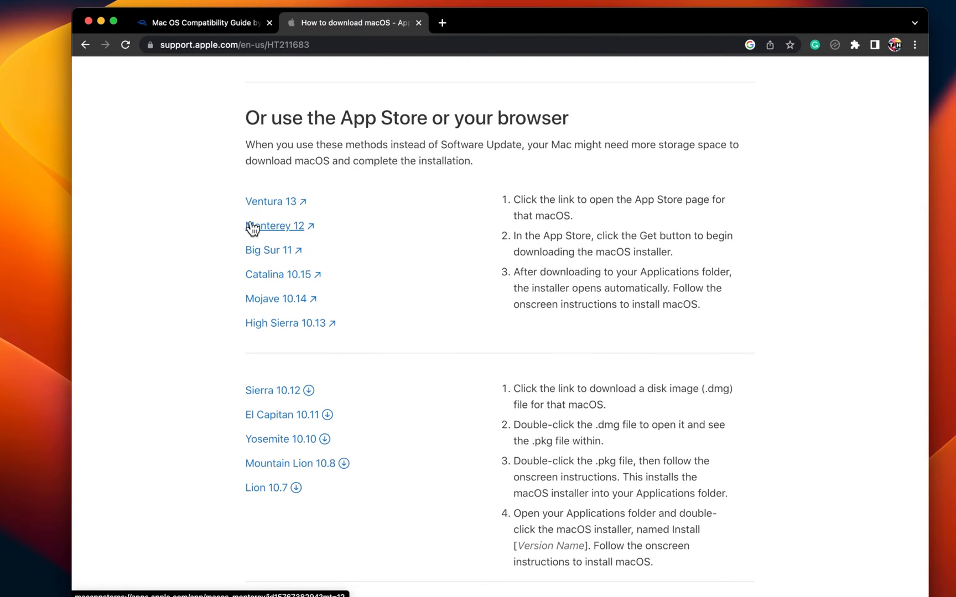
mouse_move(253, 279)
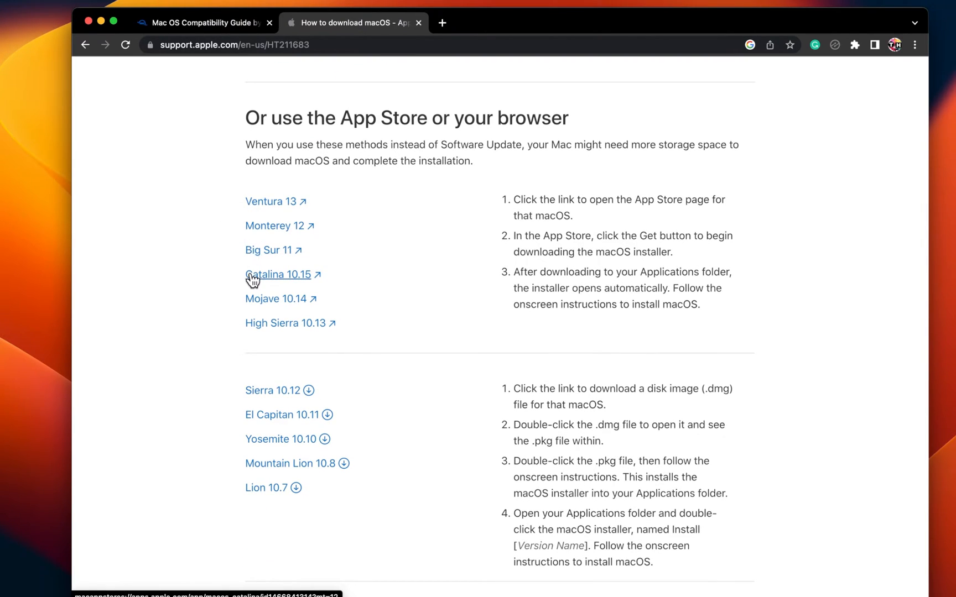
mouse_move(225, 277)
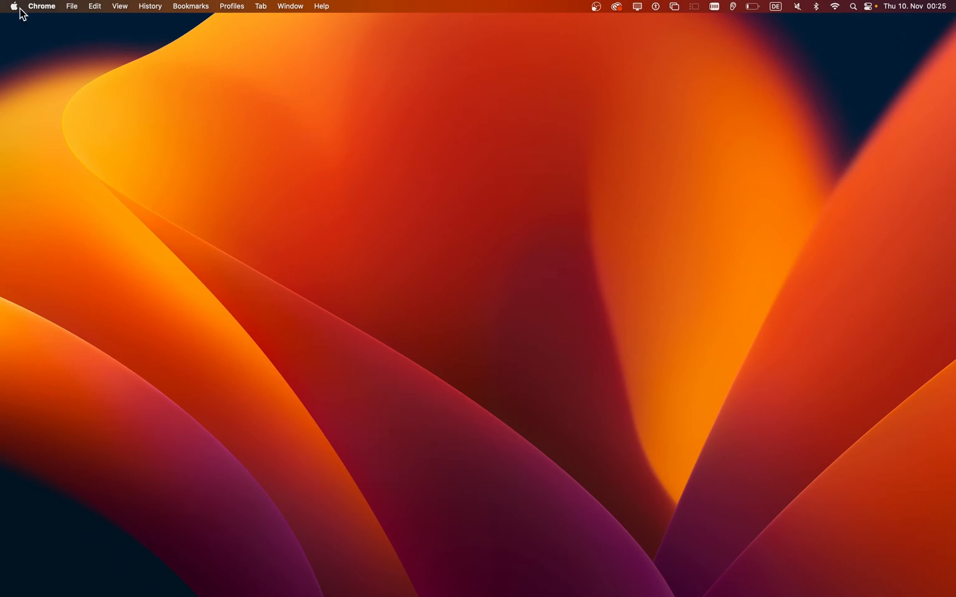
mouse_move(48, 43)
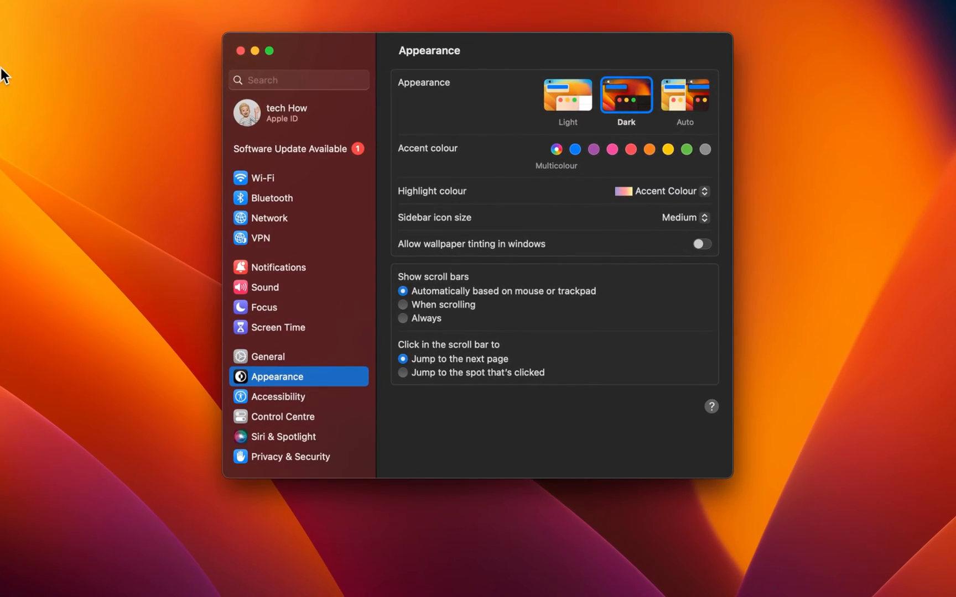
mouse_move(273, 358)
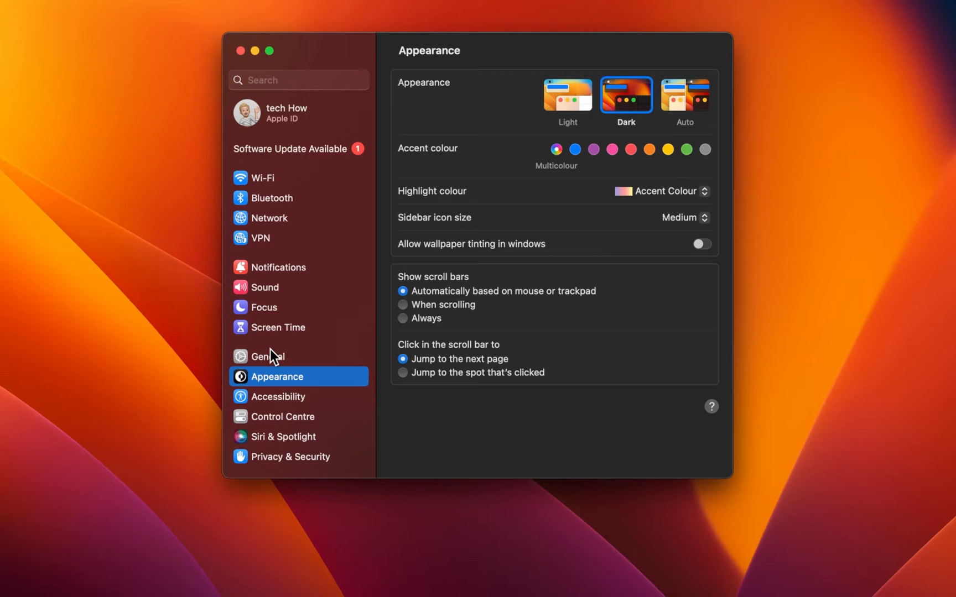
Open General > Software Update in System Settings to check for updates.
left_click(267, 357)
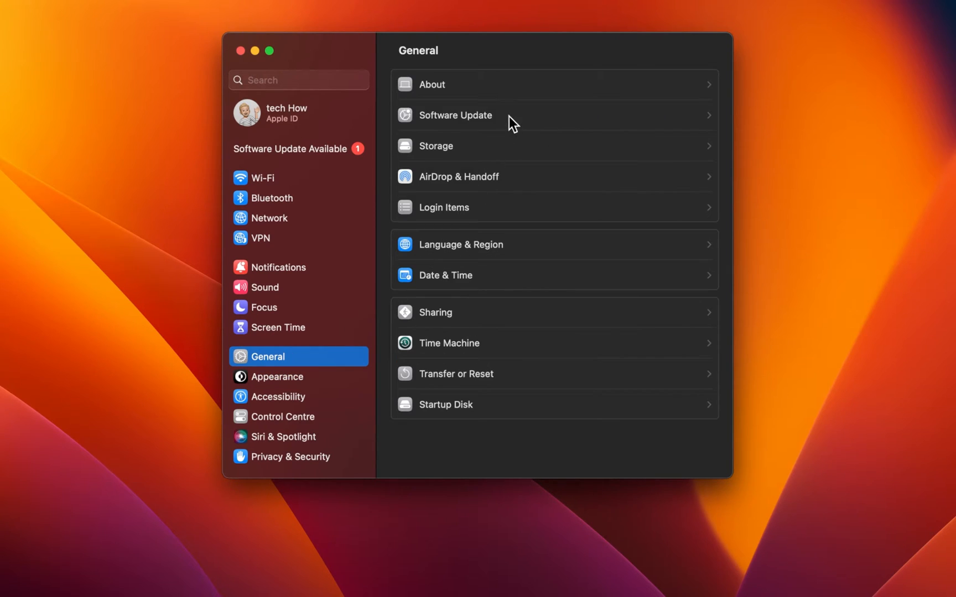
left_click(454, 115)
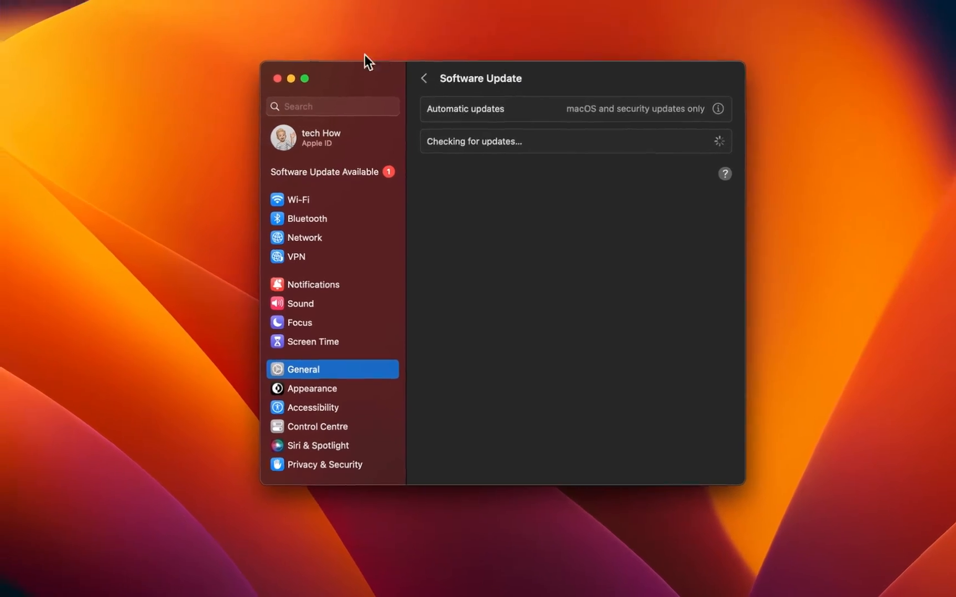
left_click(17, 6)
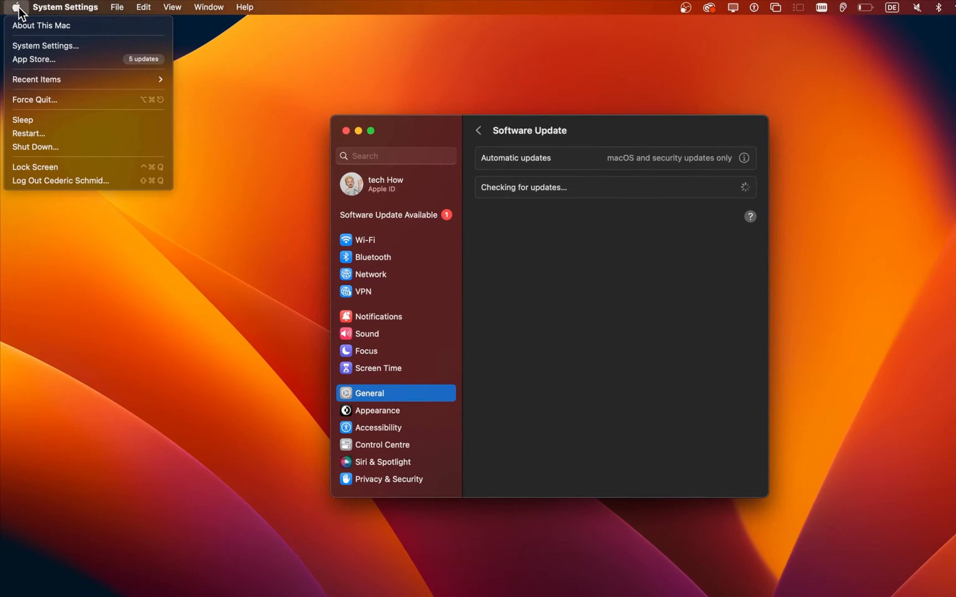
mouse_move(83, 100)
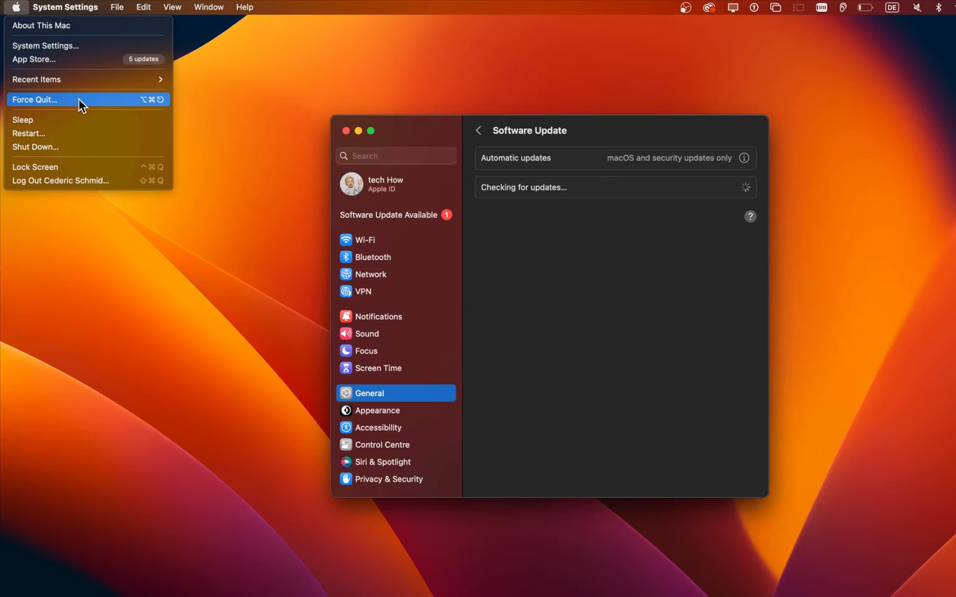
Force quit Minecraft Launcher and view the available macOS Ventura 13.0.1 update.
left_click(35, 99)
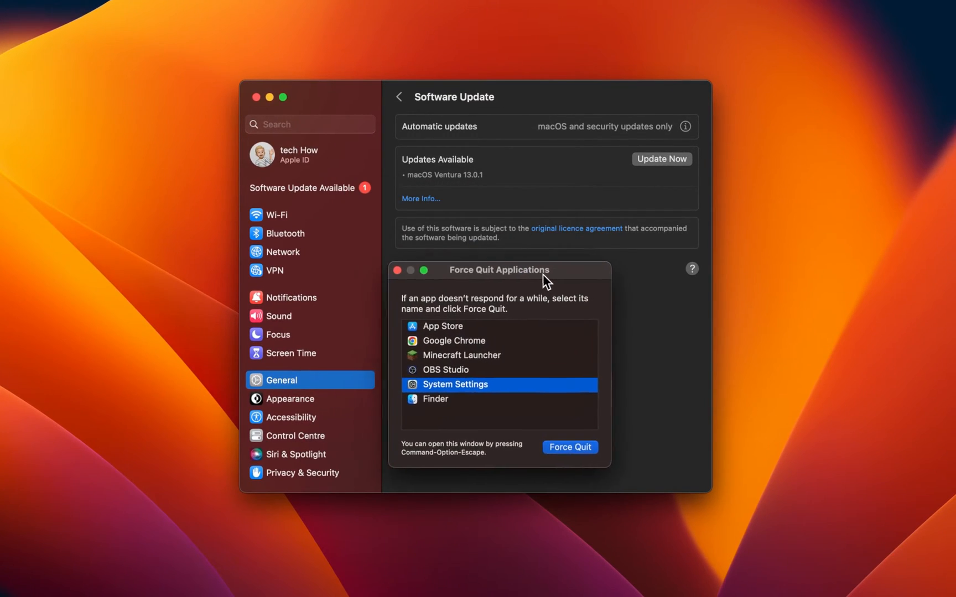
left_click(479, 355)
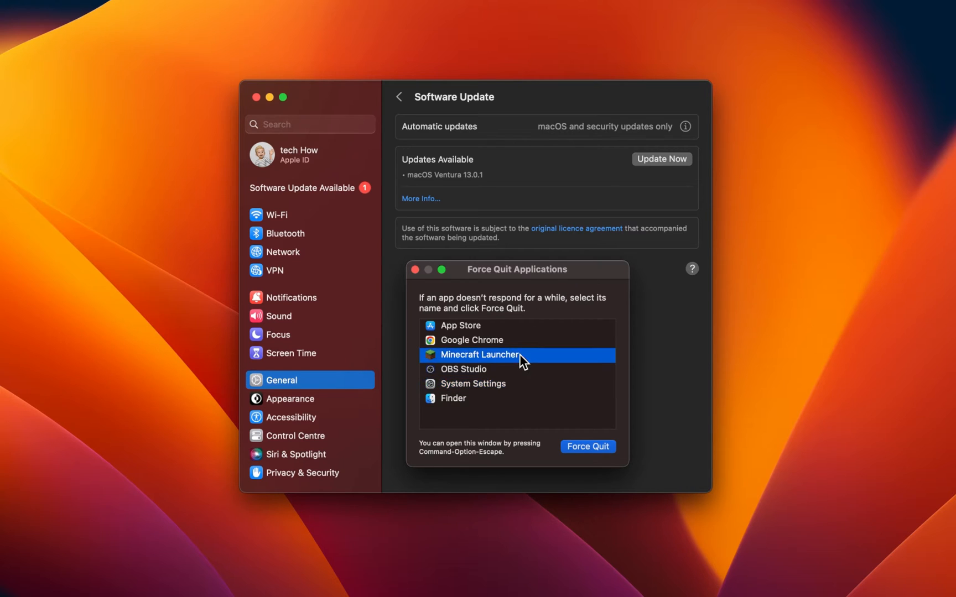
left_click(587, 446)
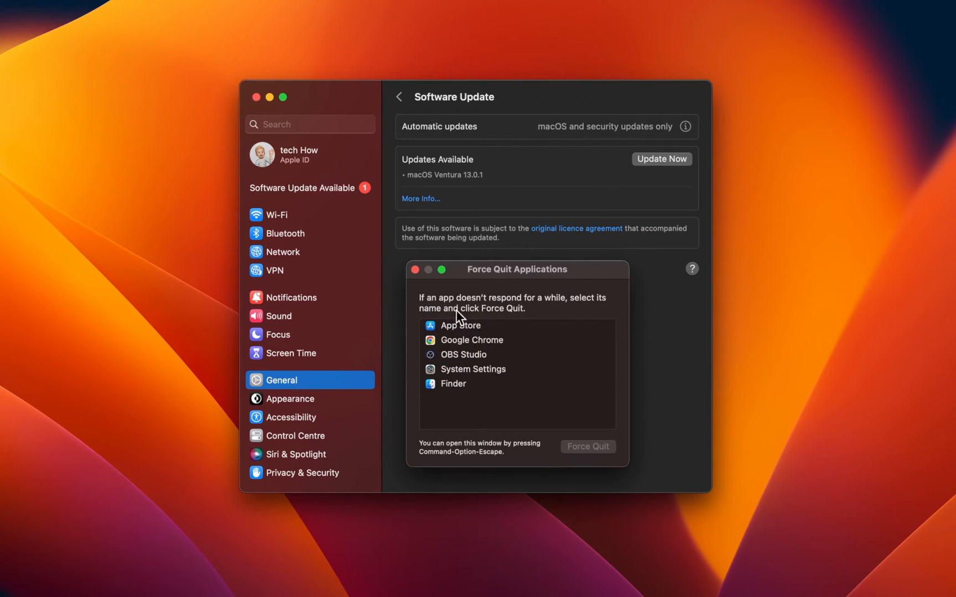
left_click(415, 270)
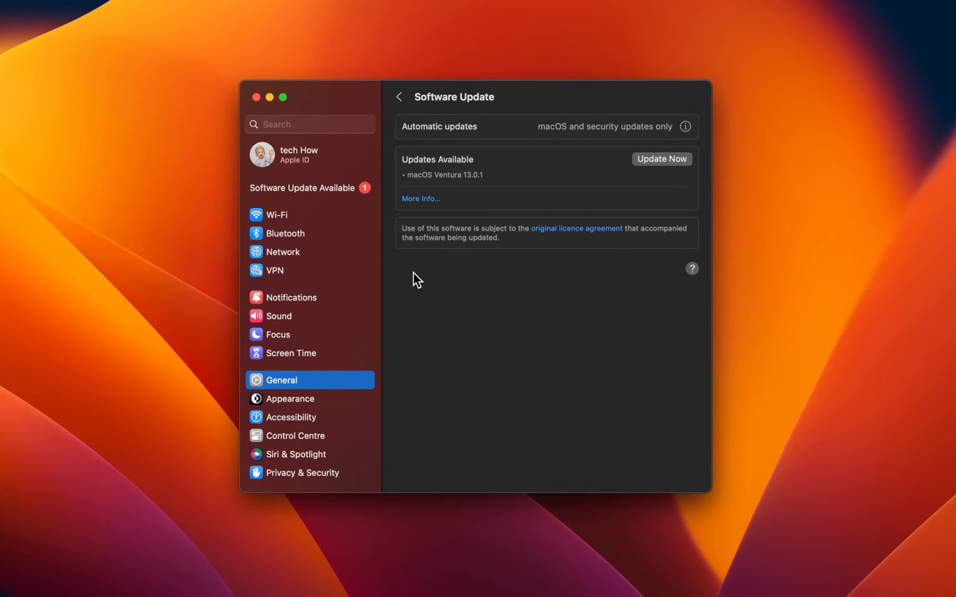
Open General > Storage to review Macintosh HD usage (88 GB of 248 GB).
left_click(291, 398)
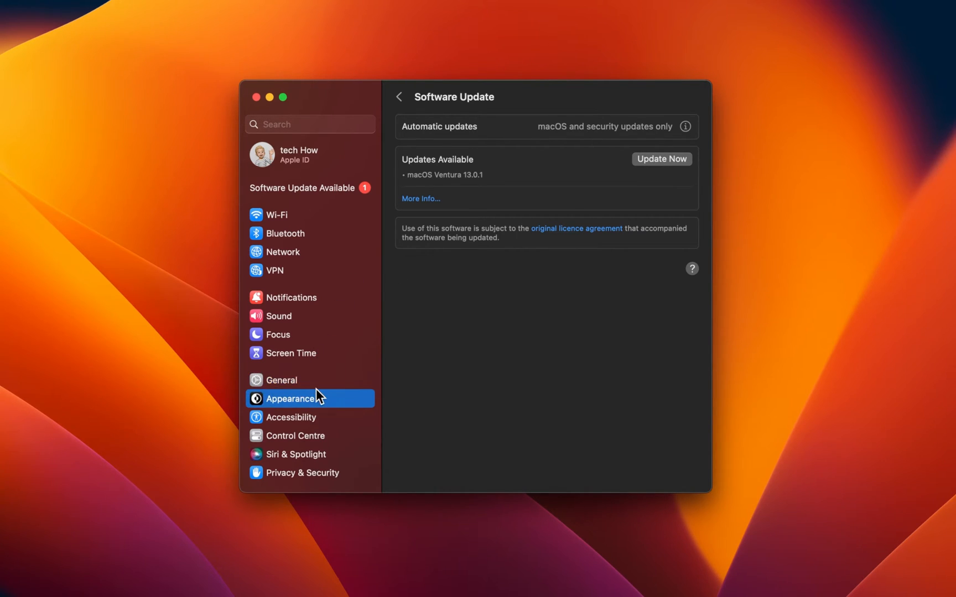
left_click(281, 379)
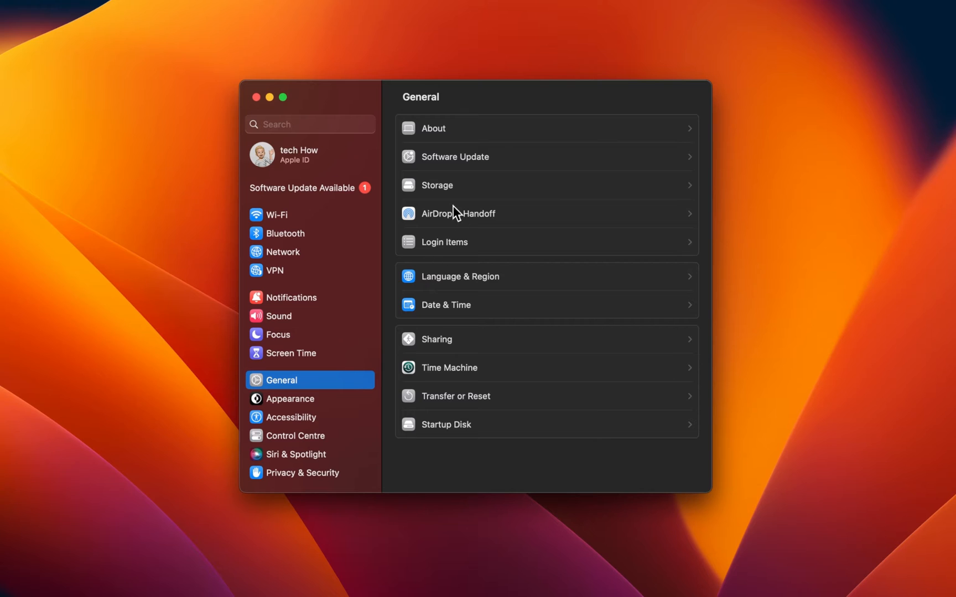
left_click(437, 185)
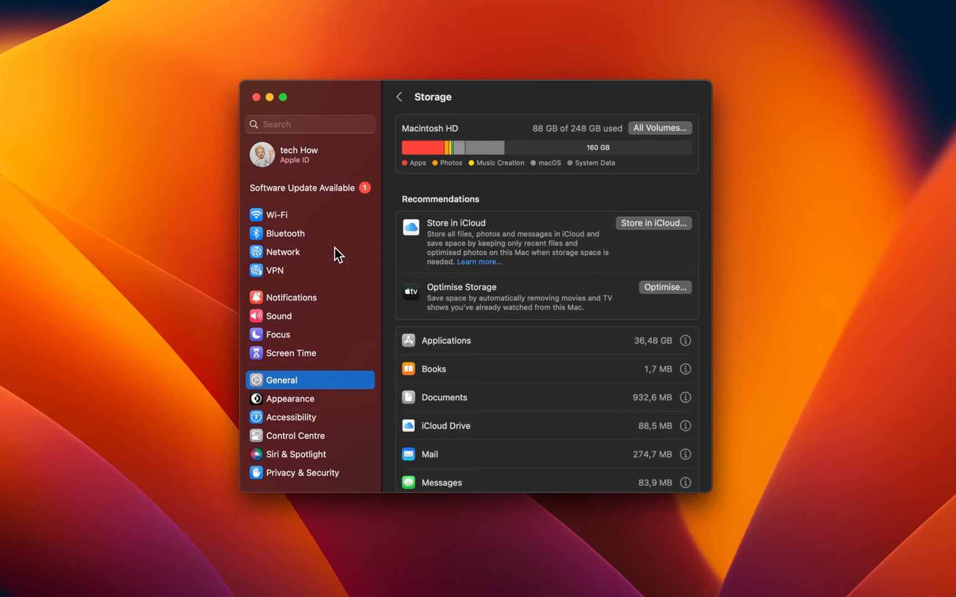
Confirm Wi-Fi is connected and the firewall is off in Network settings.
left_click(282, 251)
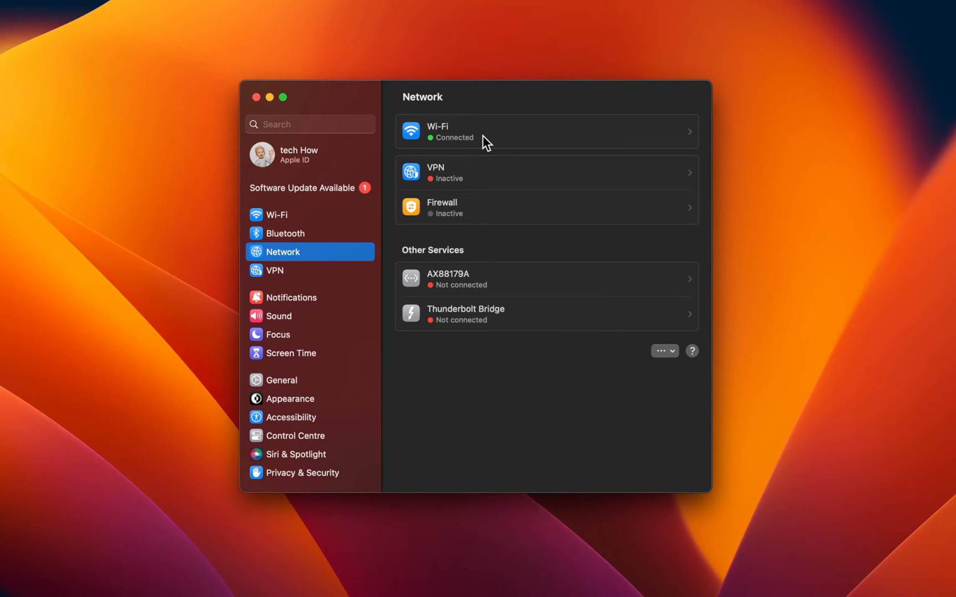
mouse_move(484, 174)
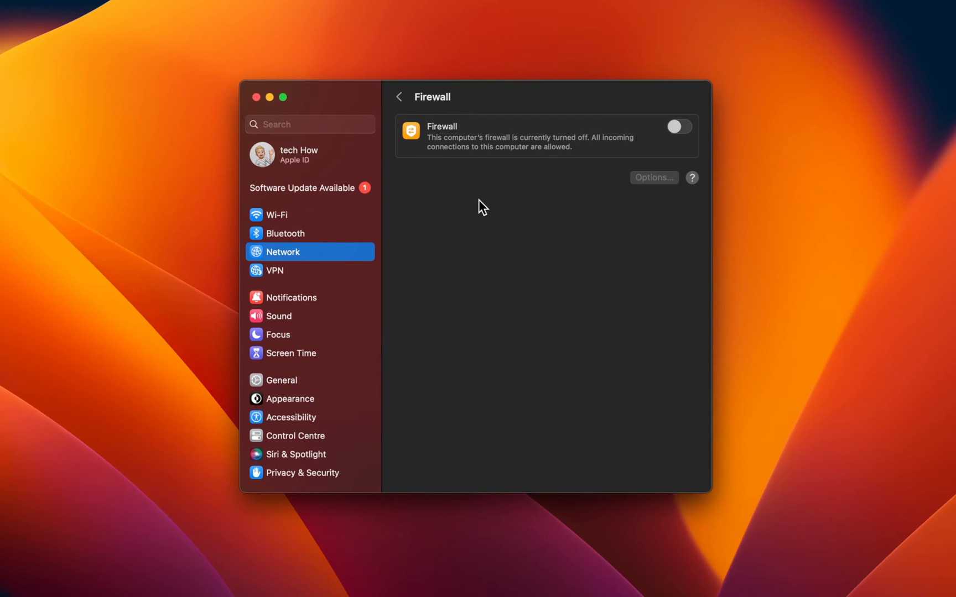
mouse_move(419, 119)
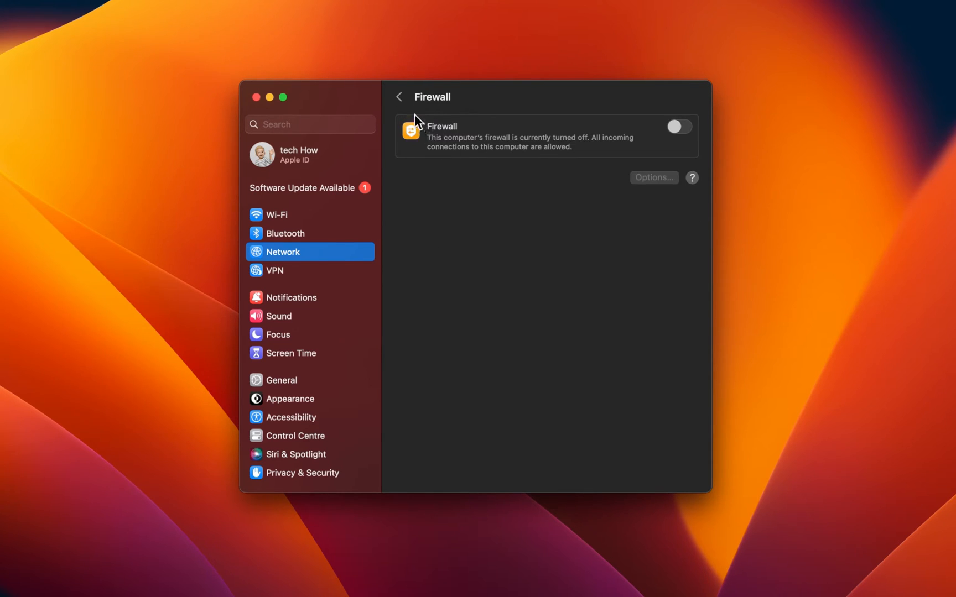
left_click(399, 96)
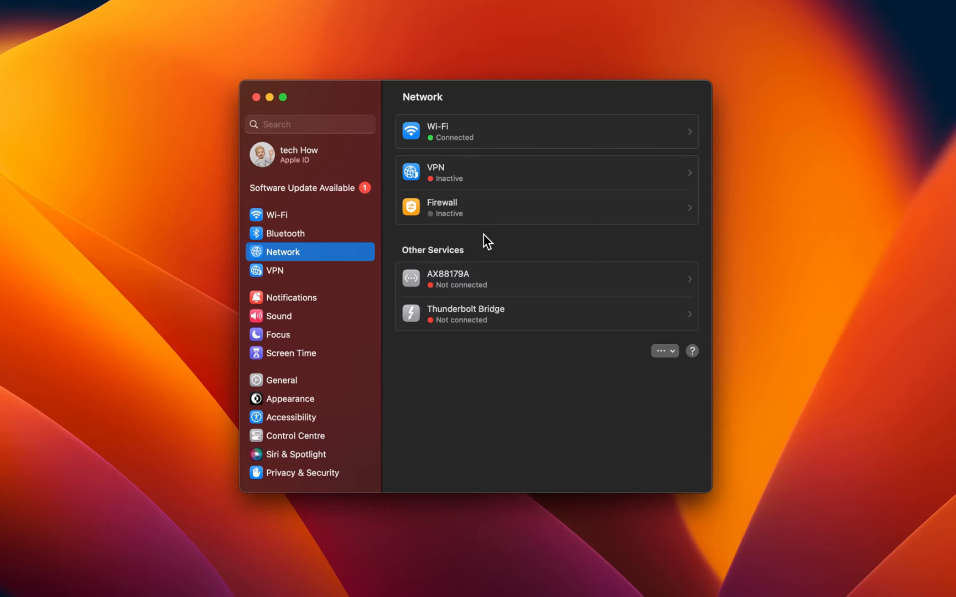
left_click(281, 380)
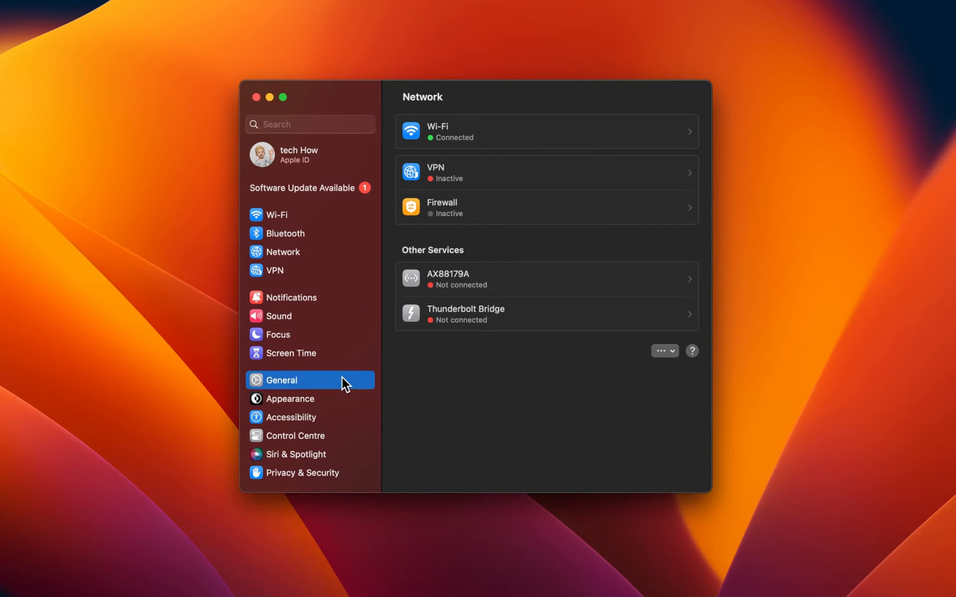
Verify automatic date, time and time zone in Date & Time, then close System Settings.
left_click(281, 380)
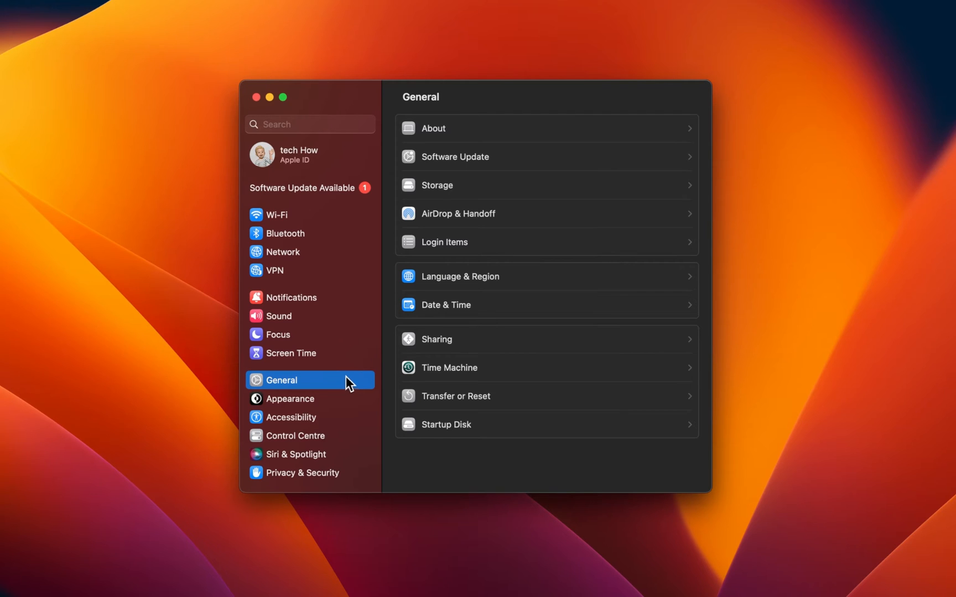
left_click(446, 305)
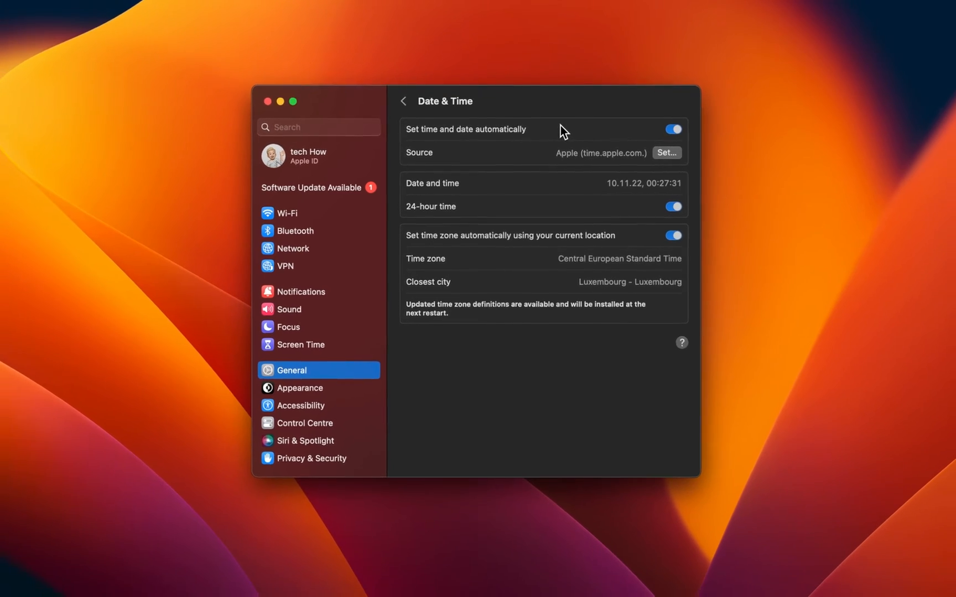
left_click(267, 101)
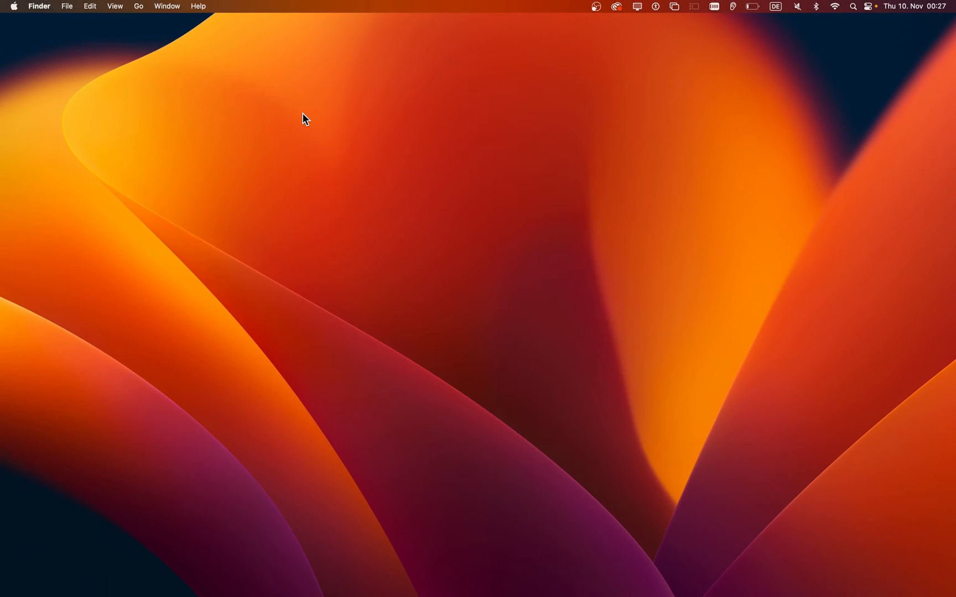
Search the App Store for 'ventura', view macOS Ventura, then close the App Store.
left_click(599, 575)
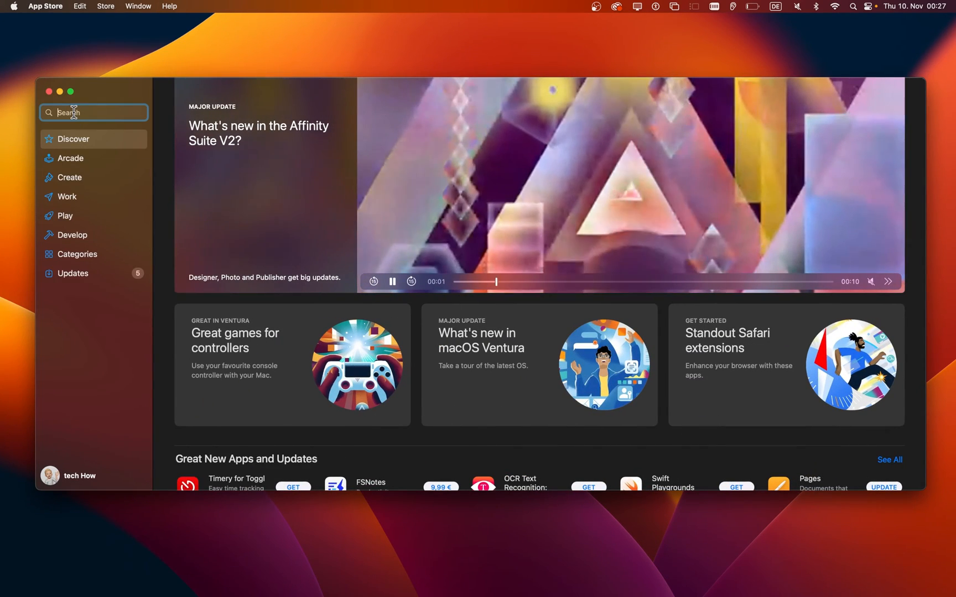
type("ventura")
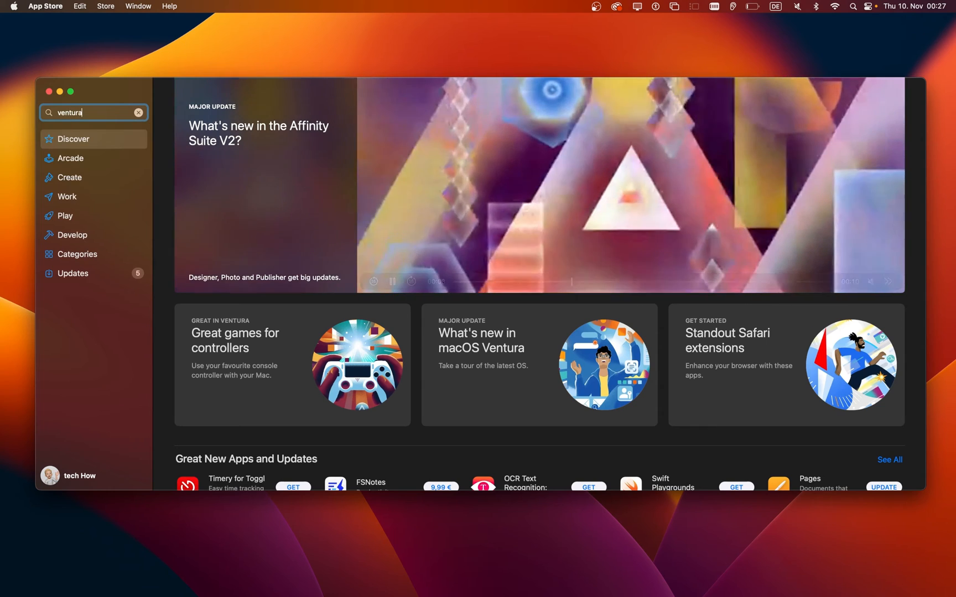
key("Return")
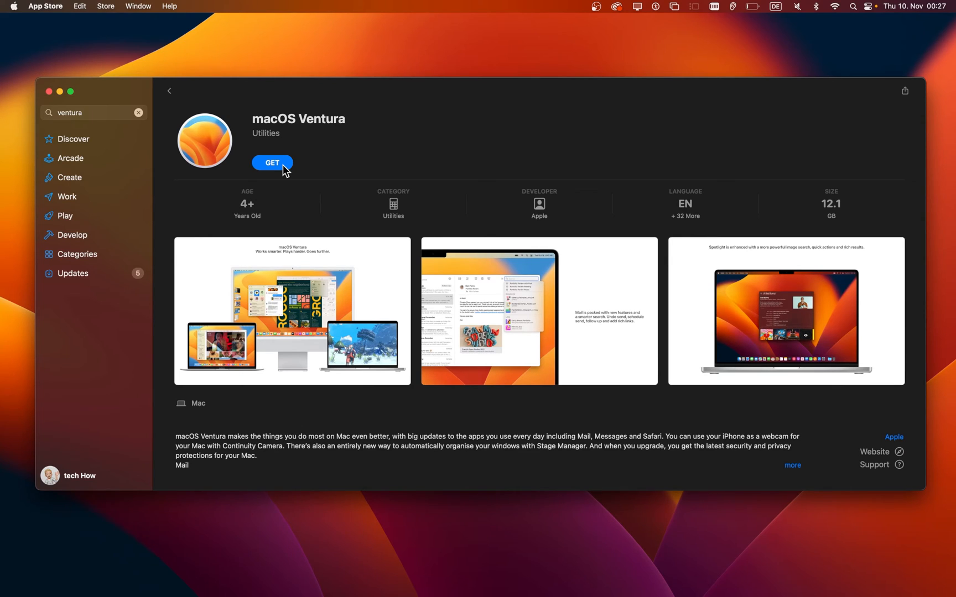
mouse_move(95, 88)
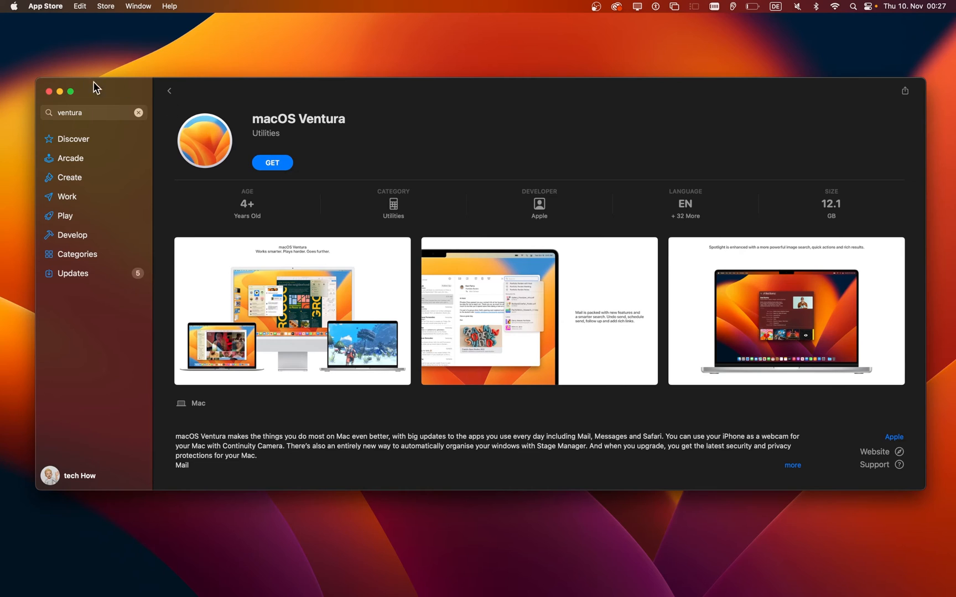
left_click(49, 91)
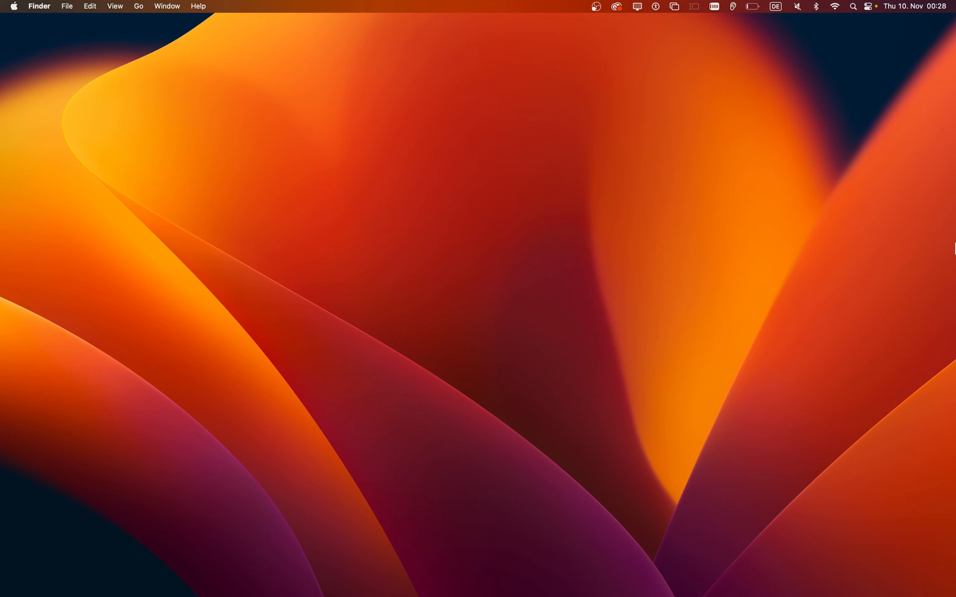
mouse_move(495, 574)
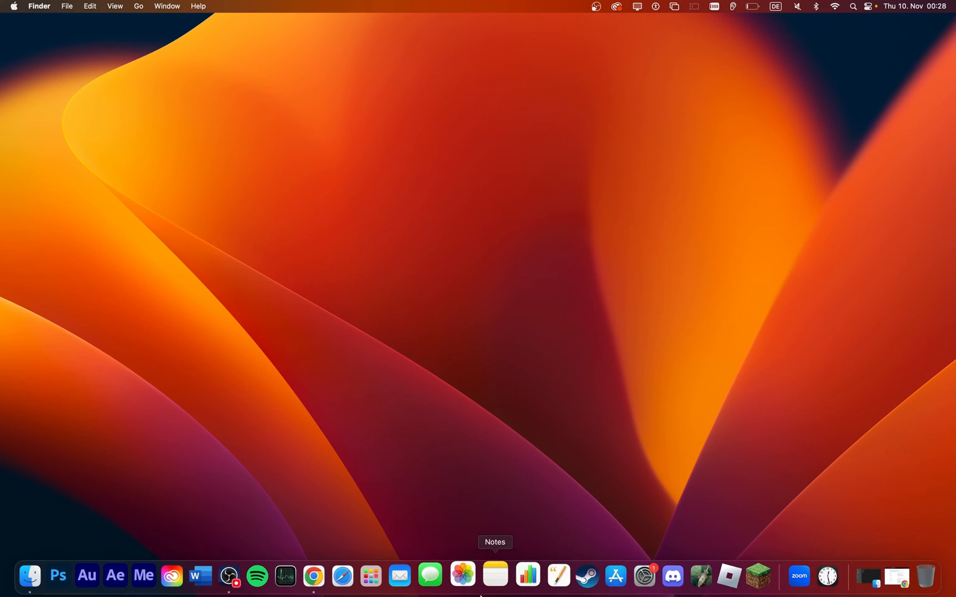
Bring Chrome forward and open speedtest.net in a new tab.
left_click(313, 576)
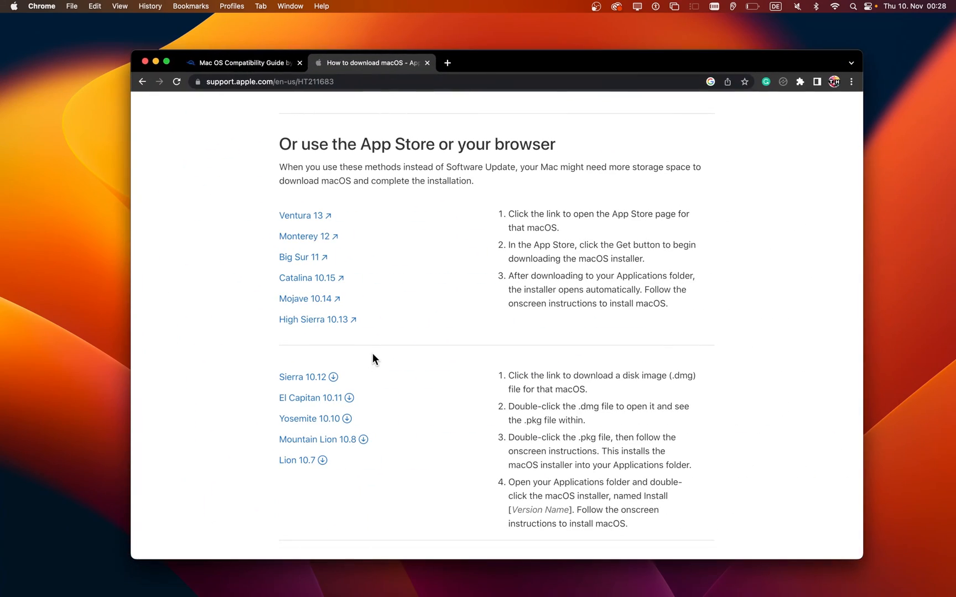
left_click(452, 62)
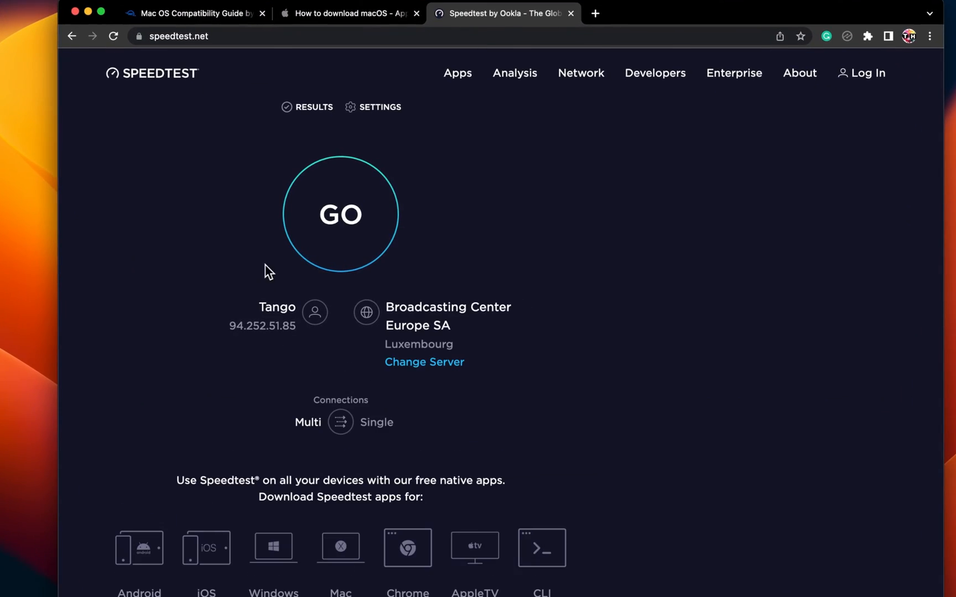
Run the speed test (19 ms ping, about 27 Mbps download) and close its tab.
left_click(340, 214)
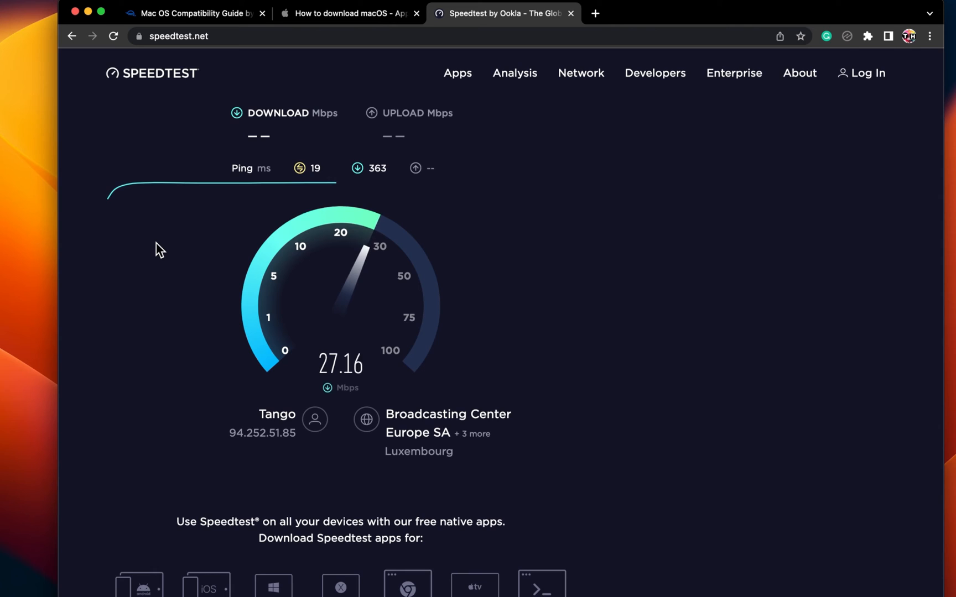
mouse_move(239, 180)
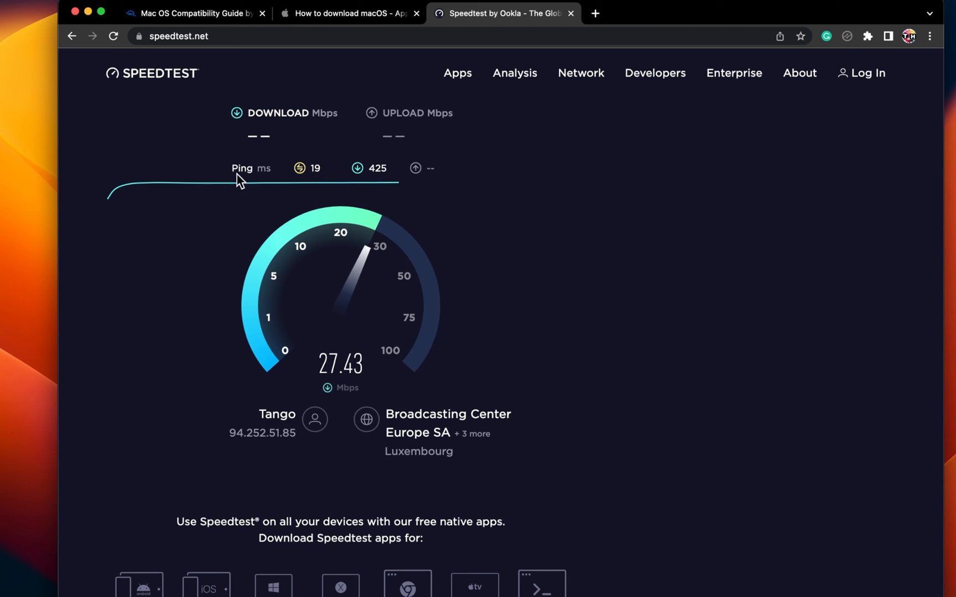
left_click(570, 13)
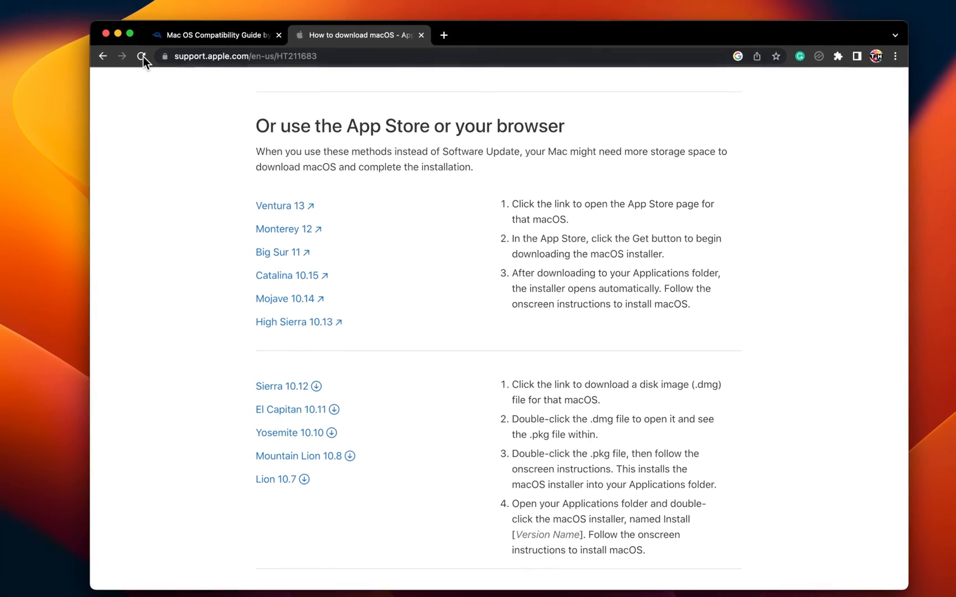